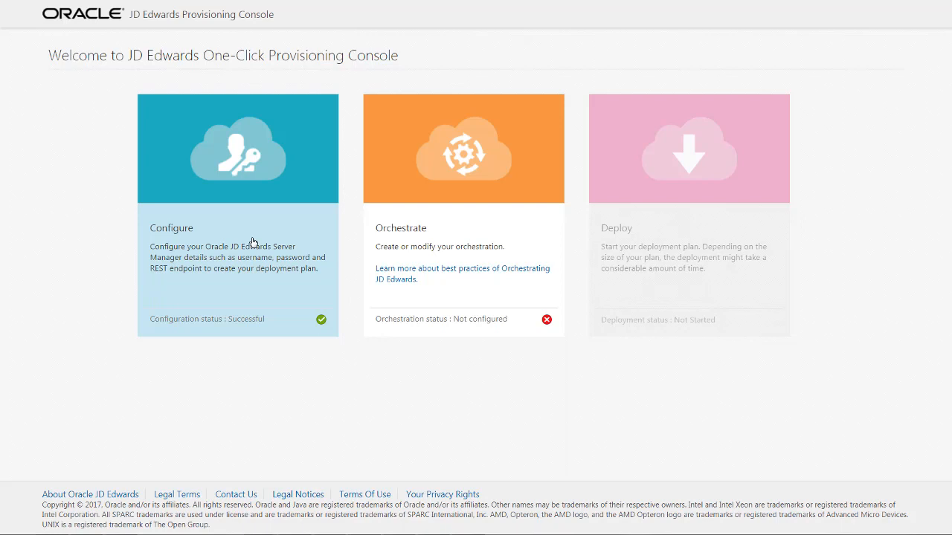
Step: Enter the Server Manager admin password and save the configuration with status Successful
{"action": "left_click", "coordinate": [238, 148]}
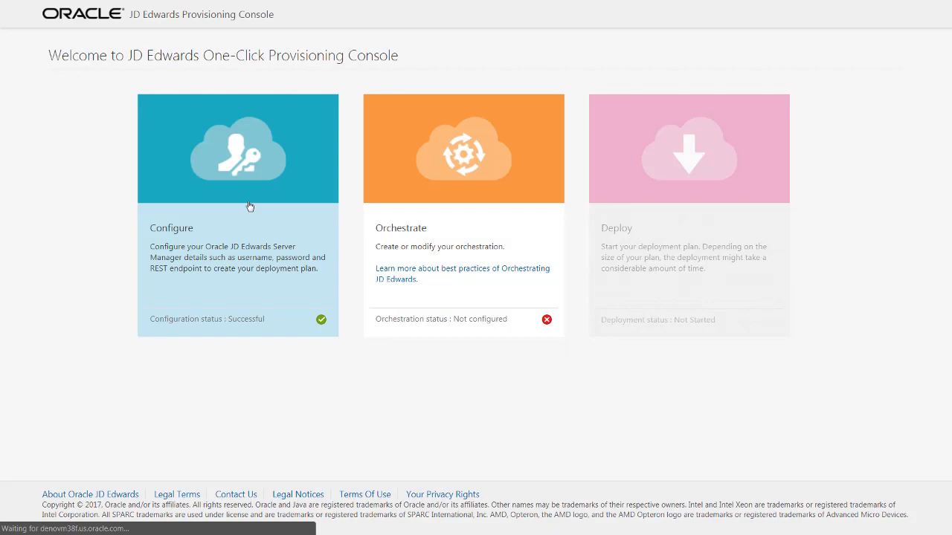
{"action": "left_click", "coordinate": [238, 148]}
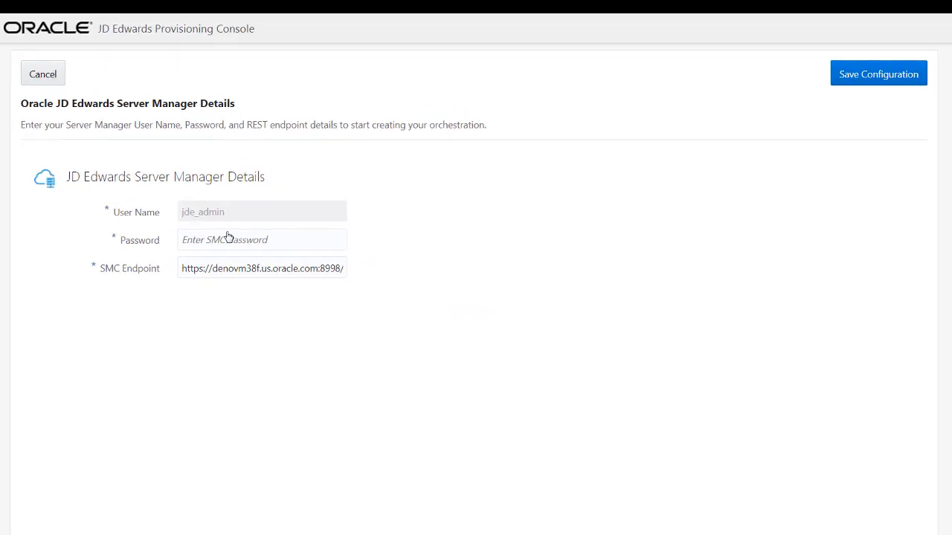
{"action": "left_click", "coordinate": [878, 75]}
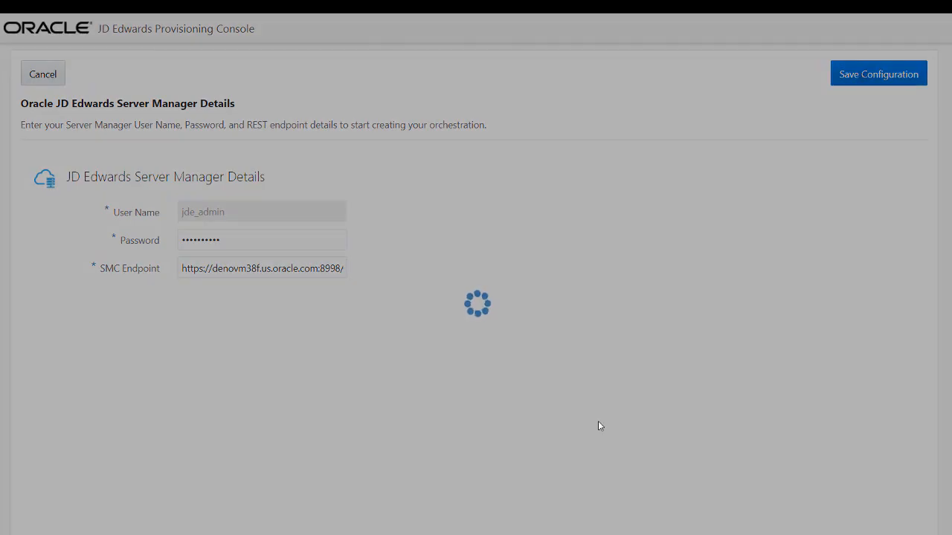
{"action": "left_click", "coordinate": [877, 75]}
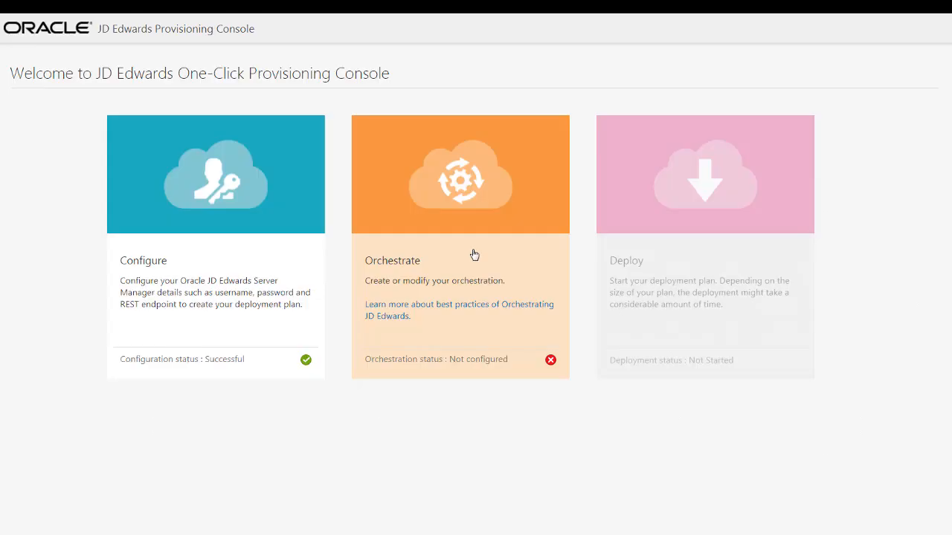
Step: Begin a Quick Start plan with database server host denovm38b.us.oracle.com and advance to the enterprise server
{"action": "left_click", "coordinate": [459, 174]}
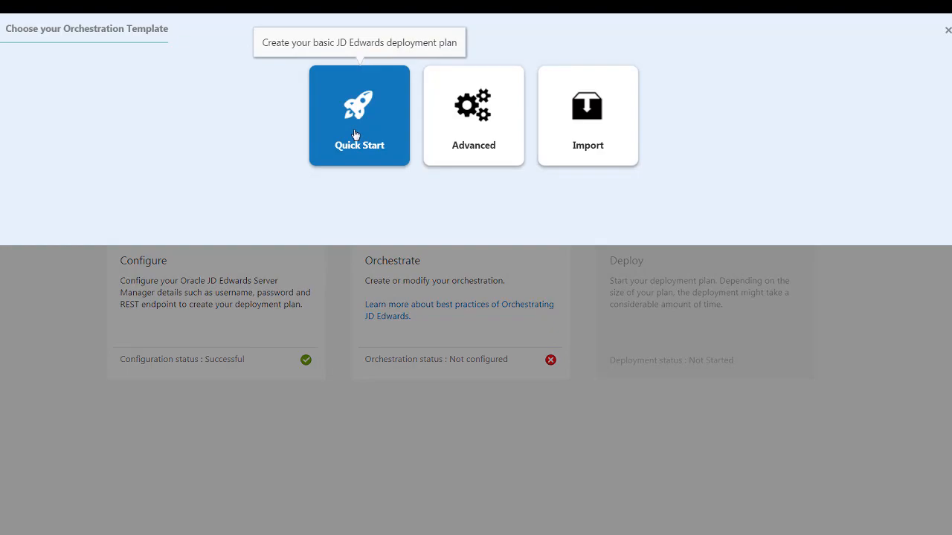
{"action": "left_click", "coordinate": [360, 116]}
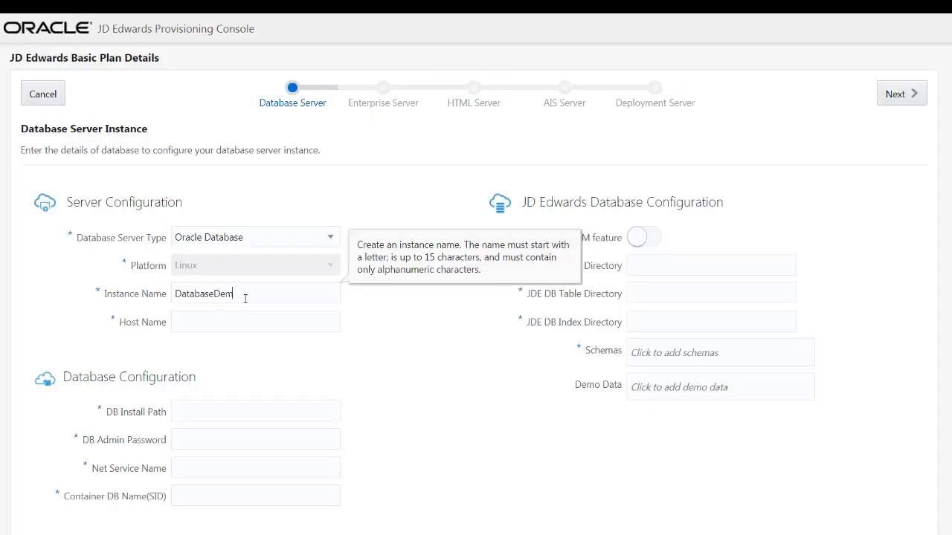
{"action": "type", "text": "denovm38b.us.oracle.com"}
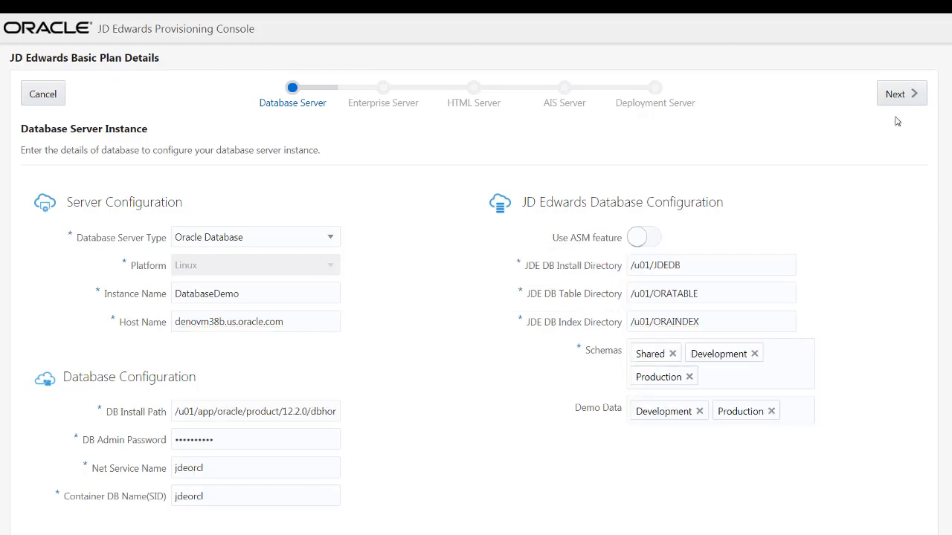
{"action": "left_click", "coordinate": [895, 93]}
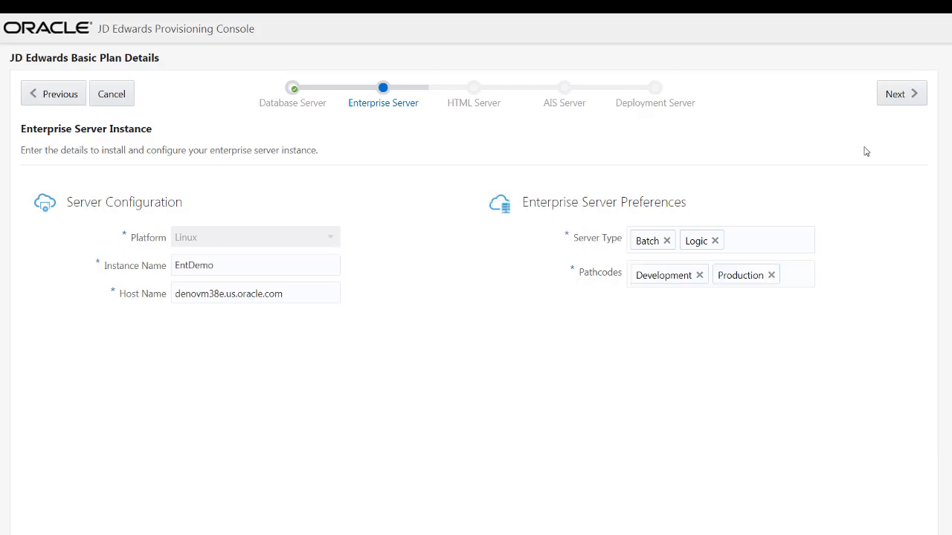
Step: Step through the EntDemo, HTMLDemo and AISDemo server details, returning to the HTML server
{"action": "left_click", "coordinate": [901, 92]}
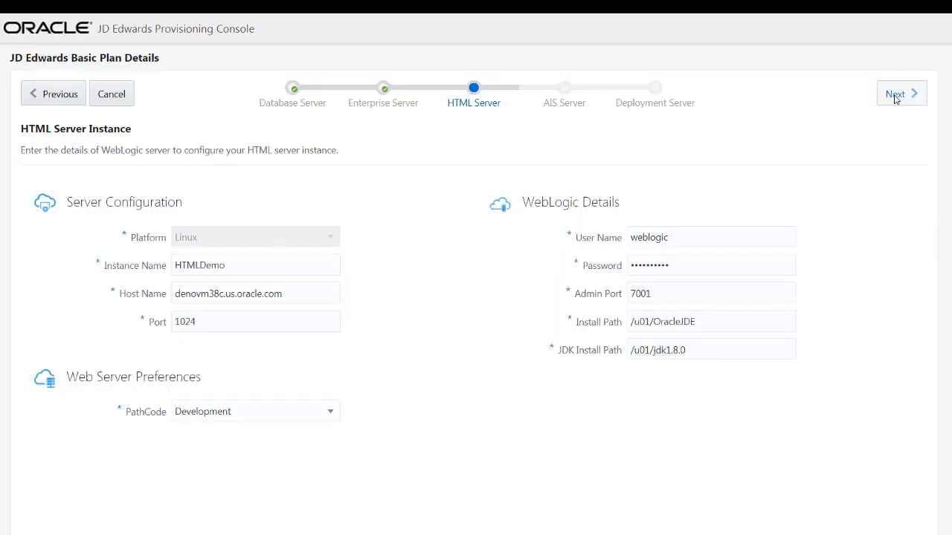
{"action": "left_click", "coordinate": [895, 94]}
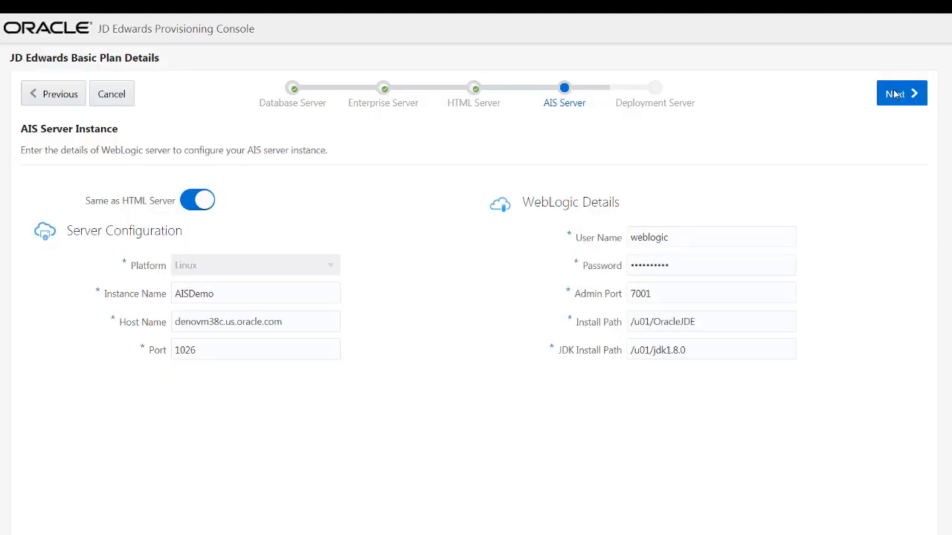
{"action": "left_click", "coordinate": [54, 94]}
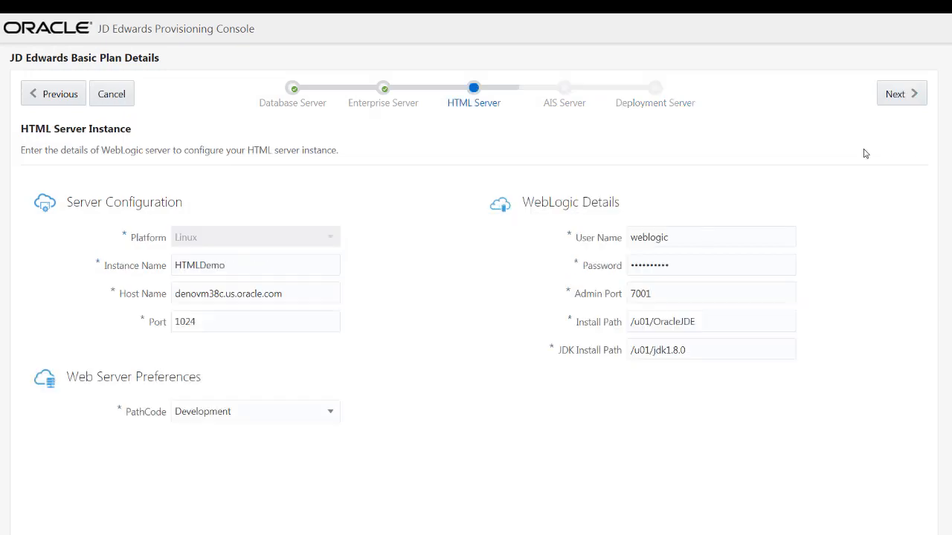
{"action": "left_click", "coordinate": [901, 92]}
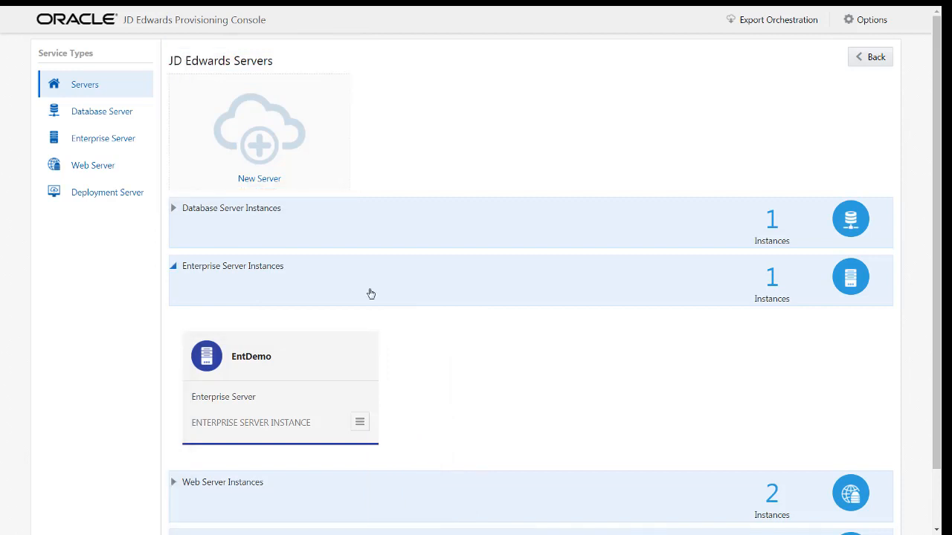
Step: Proceed to the deployment summary and start deploying the orchestration plan
{"action": "left_click", "coordinate": [869, 56]}
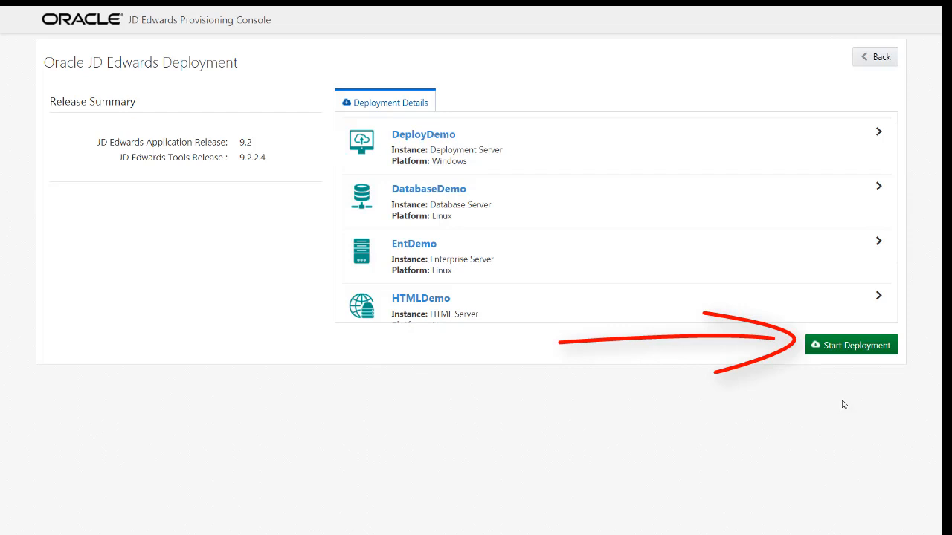
{"action": "left_click", "coordinate": [851, 345]}
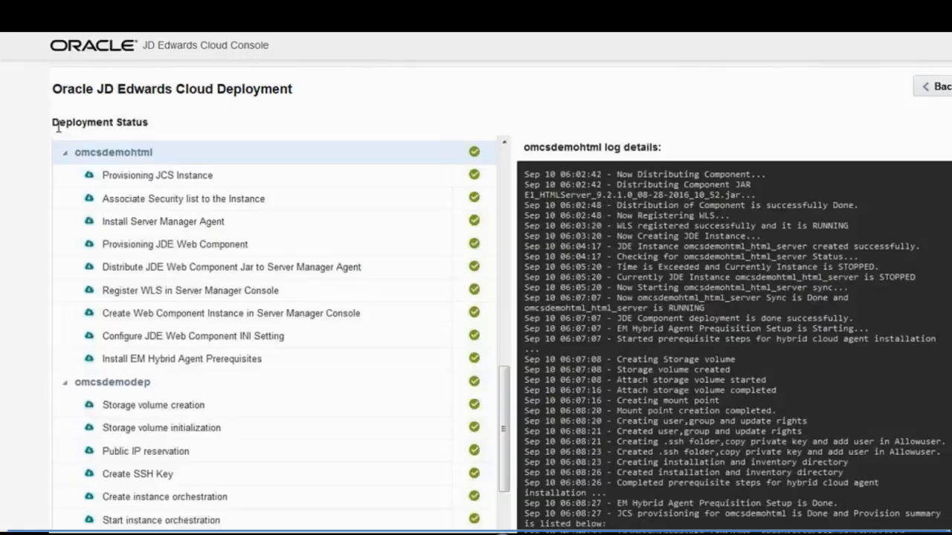